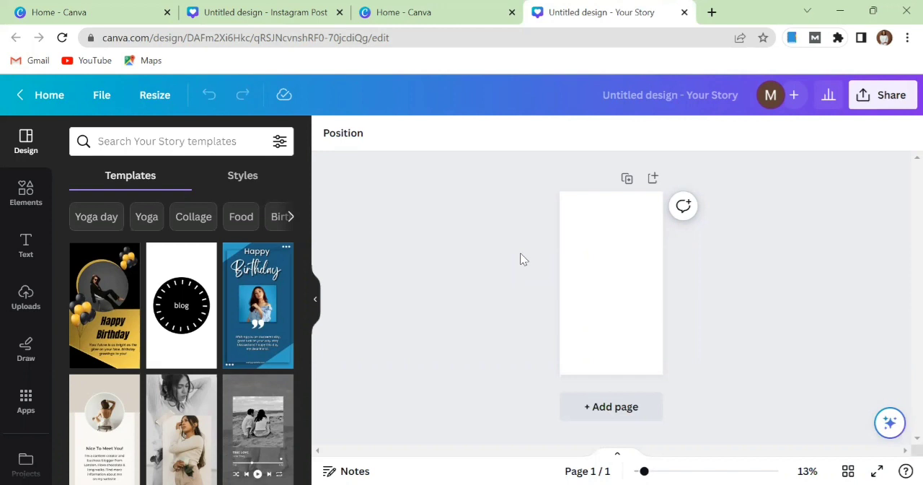
mouse_move(447, 276)
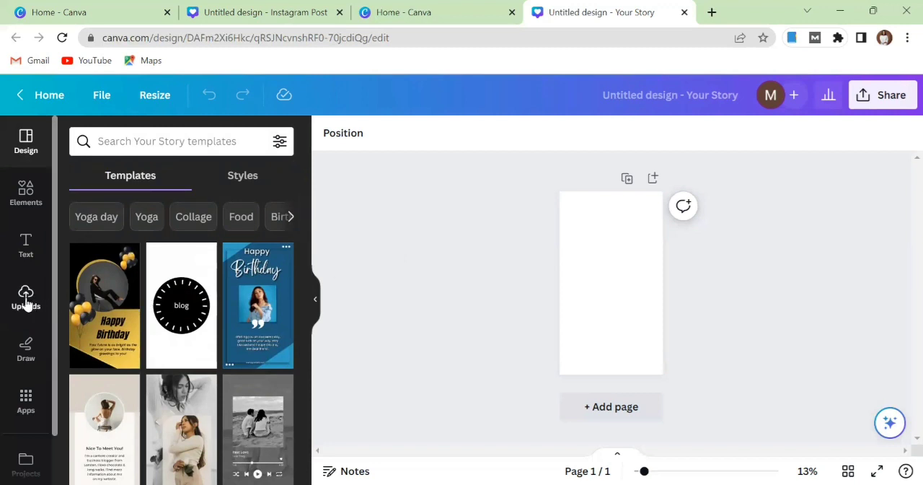
- Browse the uploaded images to add the woman's portrait photo to the Story page
click(25, 296)
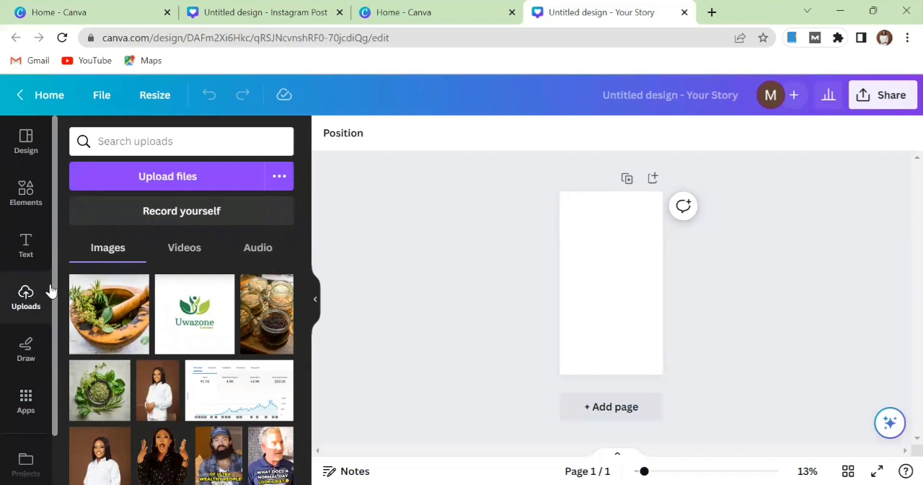
mouse_move(238, 250)
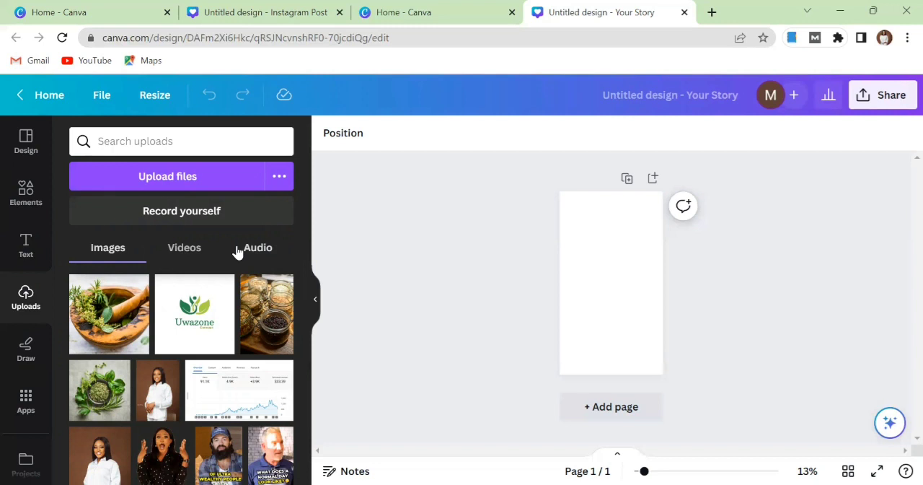
mouse_move(305, 288)
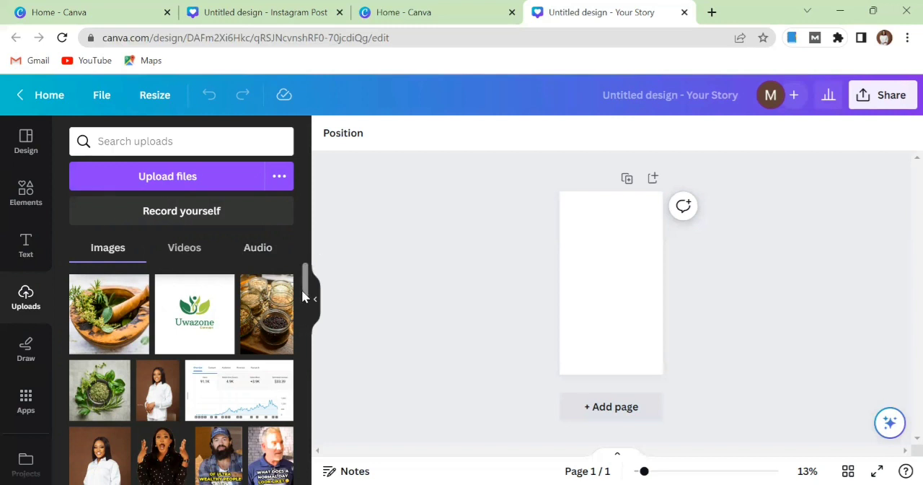
scroll(down, 3)
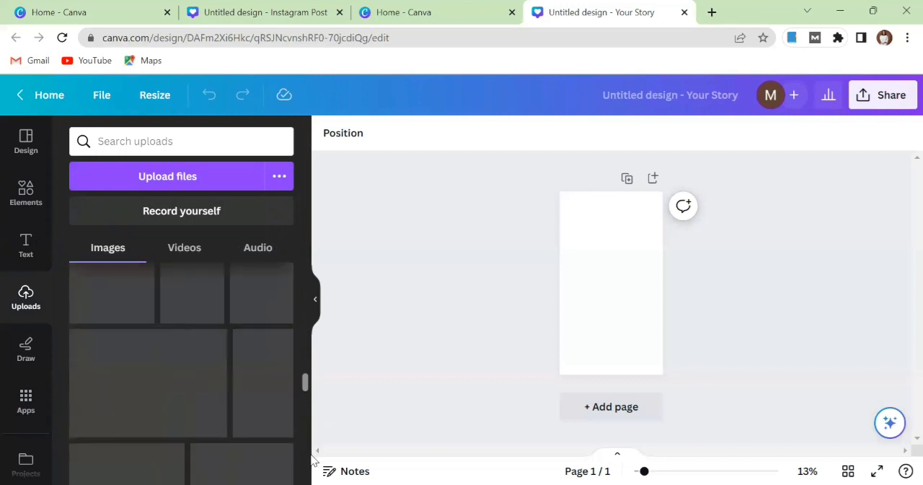
scroll(down, 3)
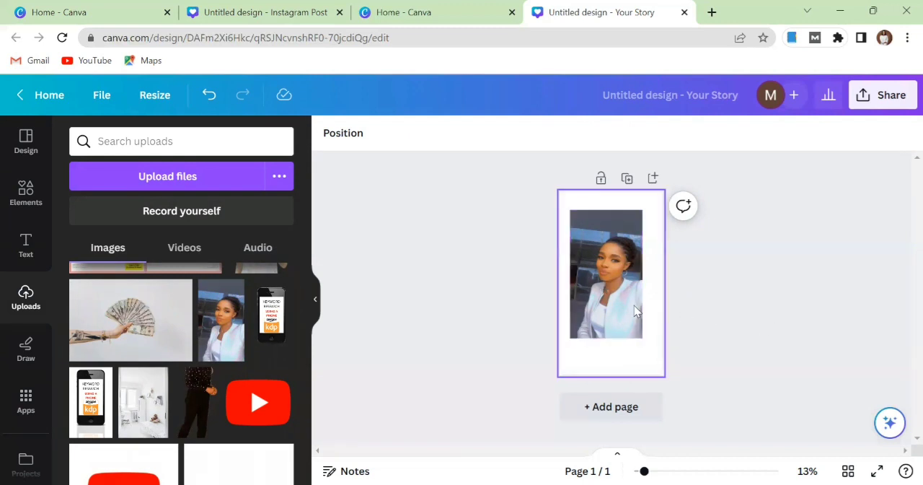
- Select the portrait on the page and bring up its Edit photo tools
click(606, 272)
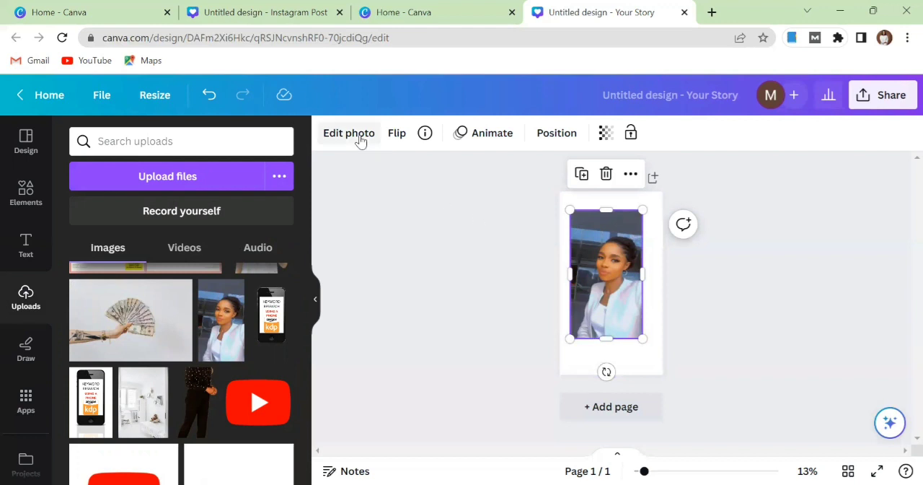
click(349, 133)
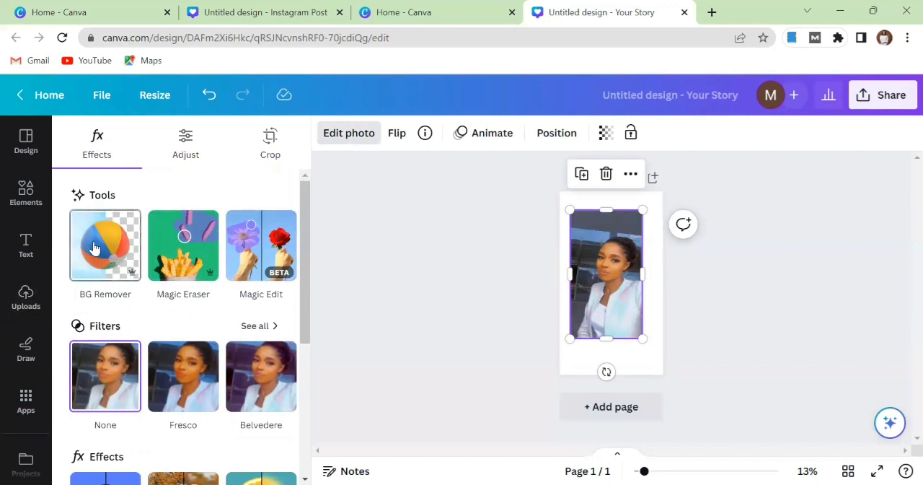
- Run BG Remover on the portrait, then reselect the resulting cutout of the woman
click(104, 245)
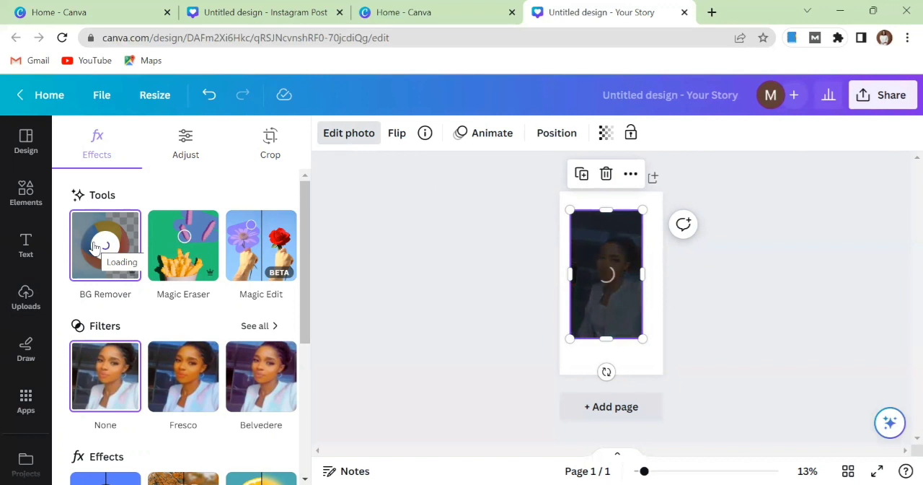
click(25, 295)
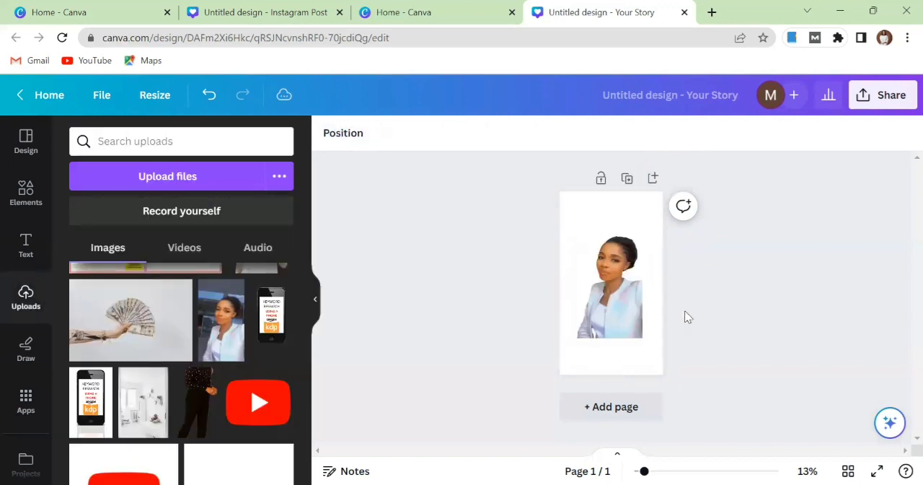
click(610, 281)
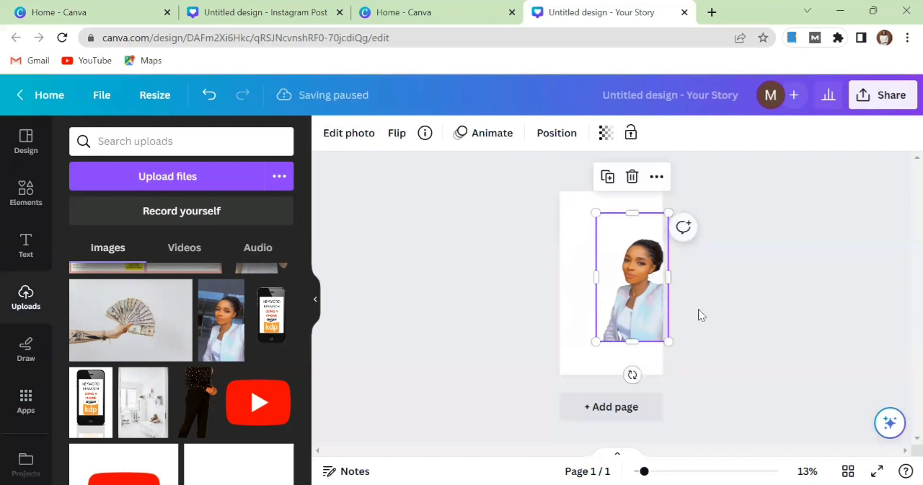